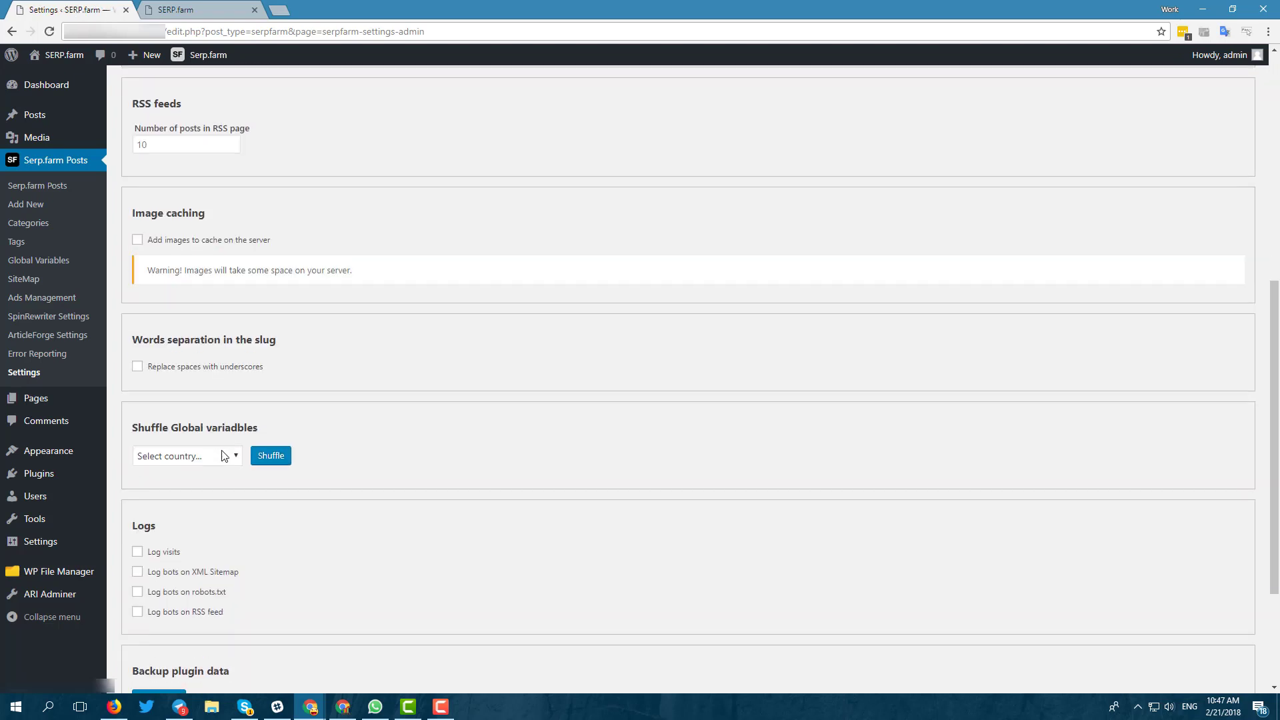
Shuffle the global variables using the US 15k country list
left_click(187, 456)
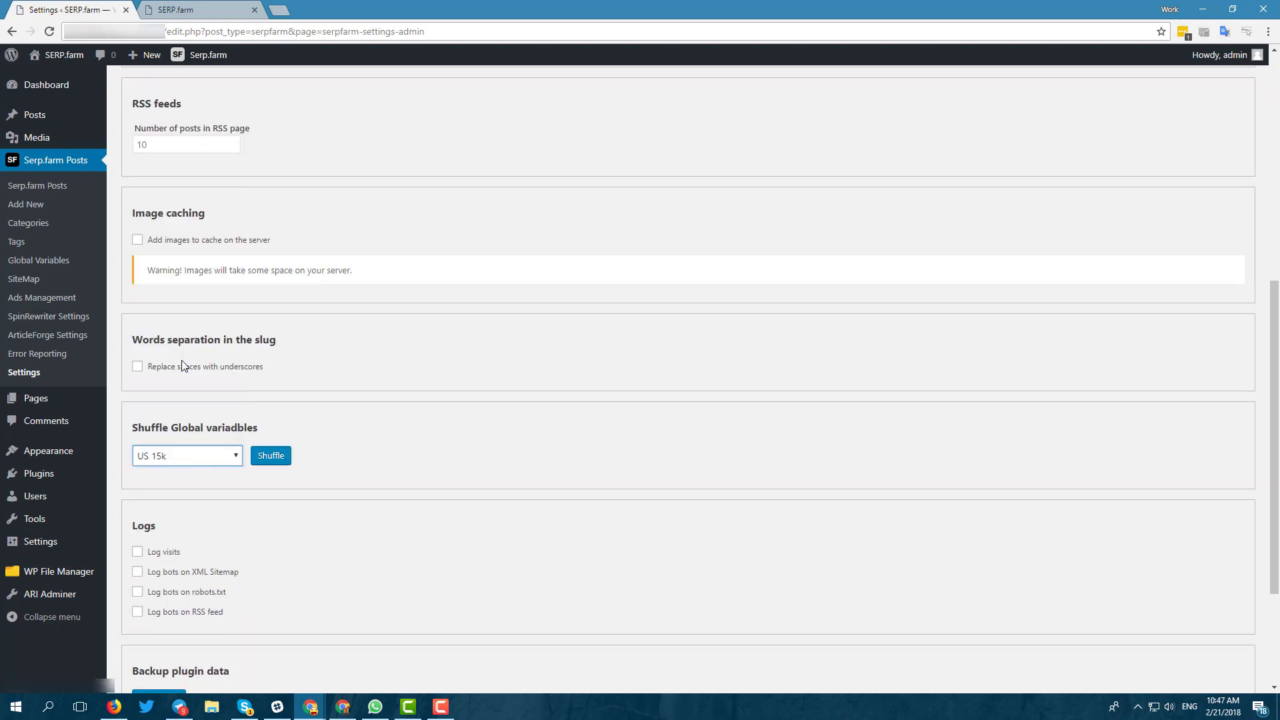
left_click(271, 456)
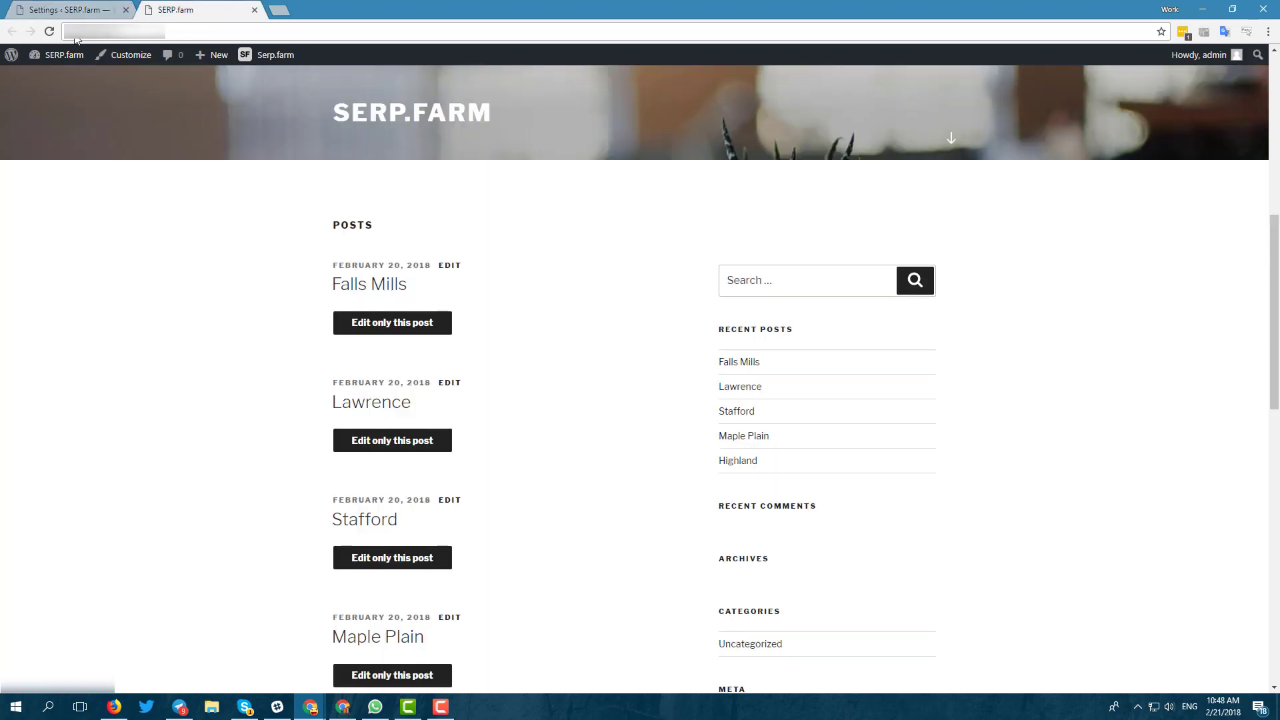
Reload the front page to show regenerated titles like Falls Mills, Lawrence and Stafford
left_click(49, 31)
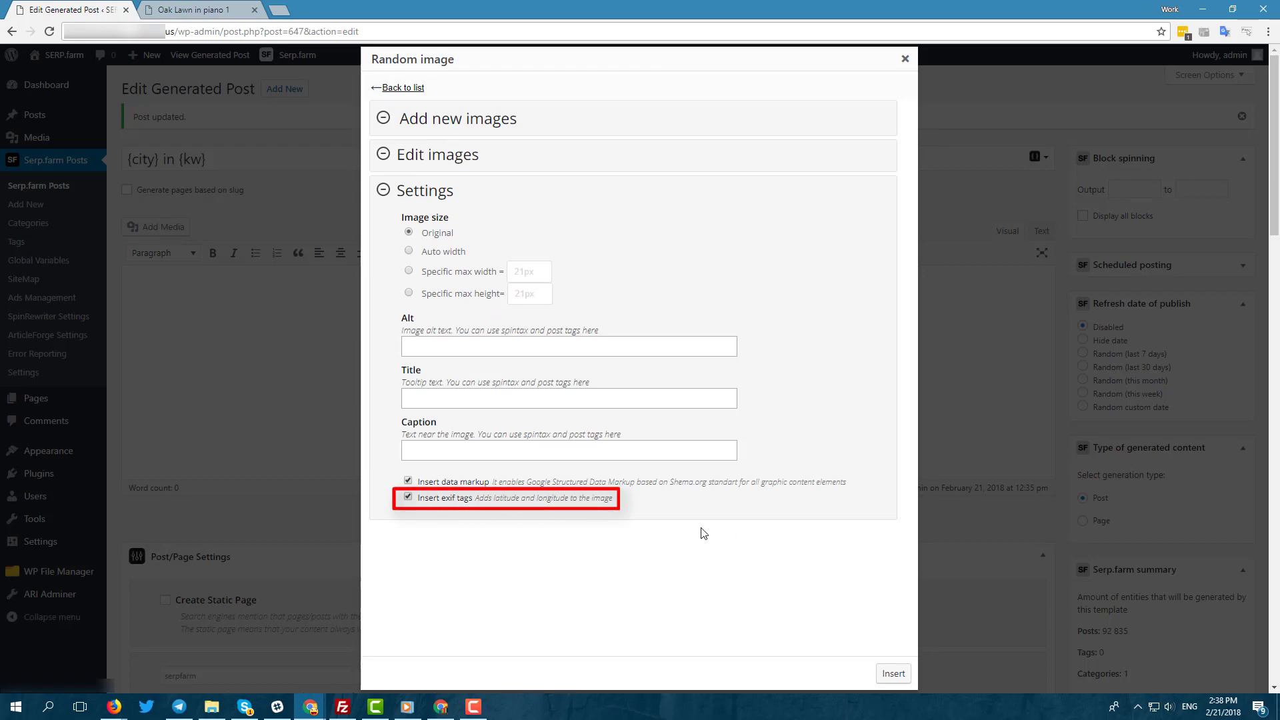
Insert the random image with EXIF tags and reload Oak Lawn in piano 1 to show it
left_click(892, 674)
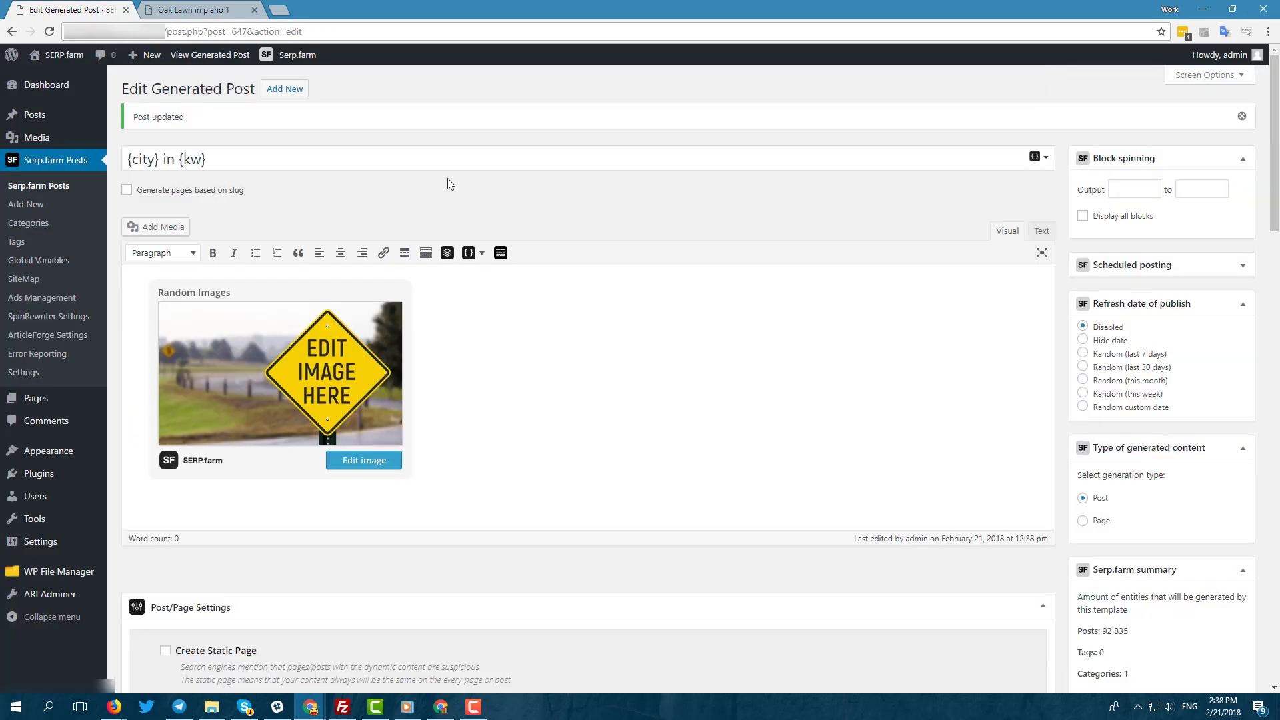
left_click(192, 10)
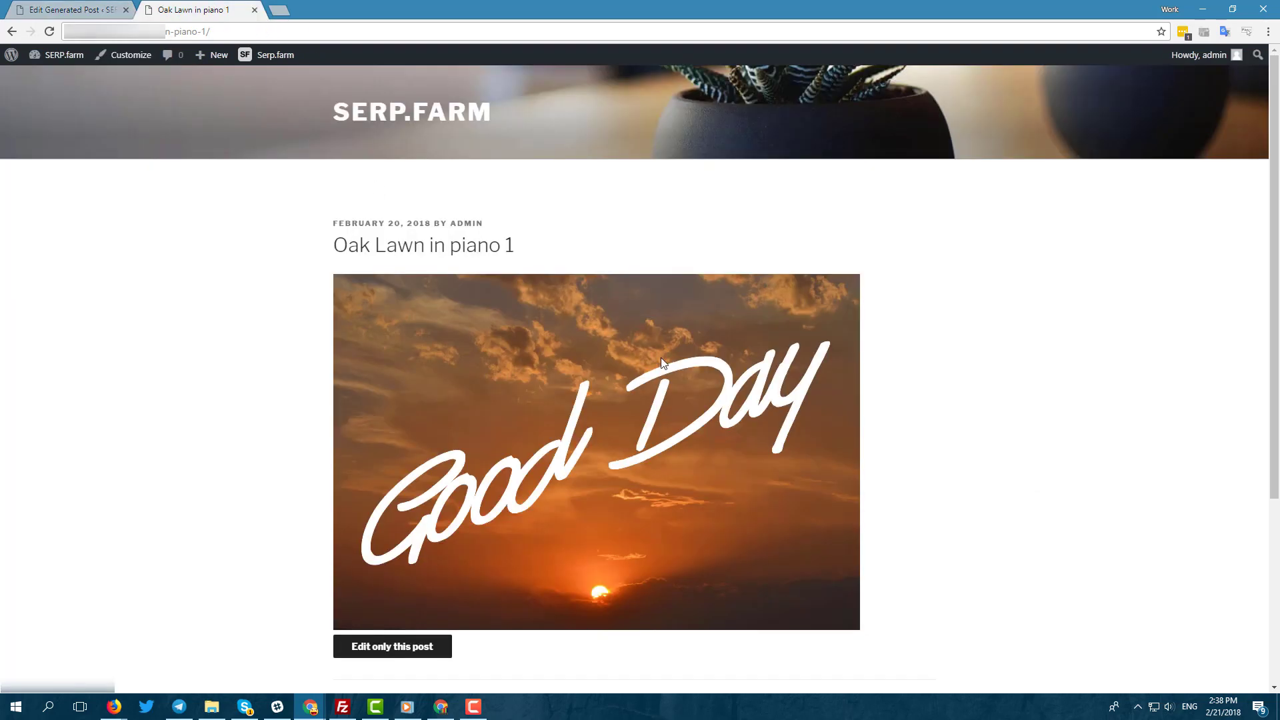
key("F12")
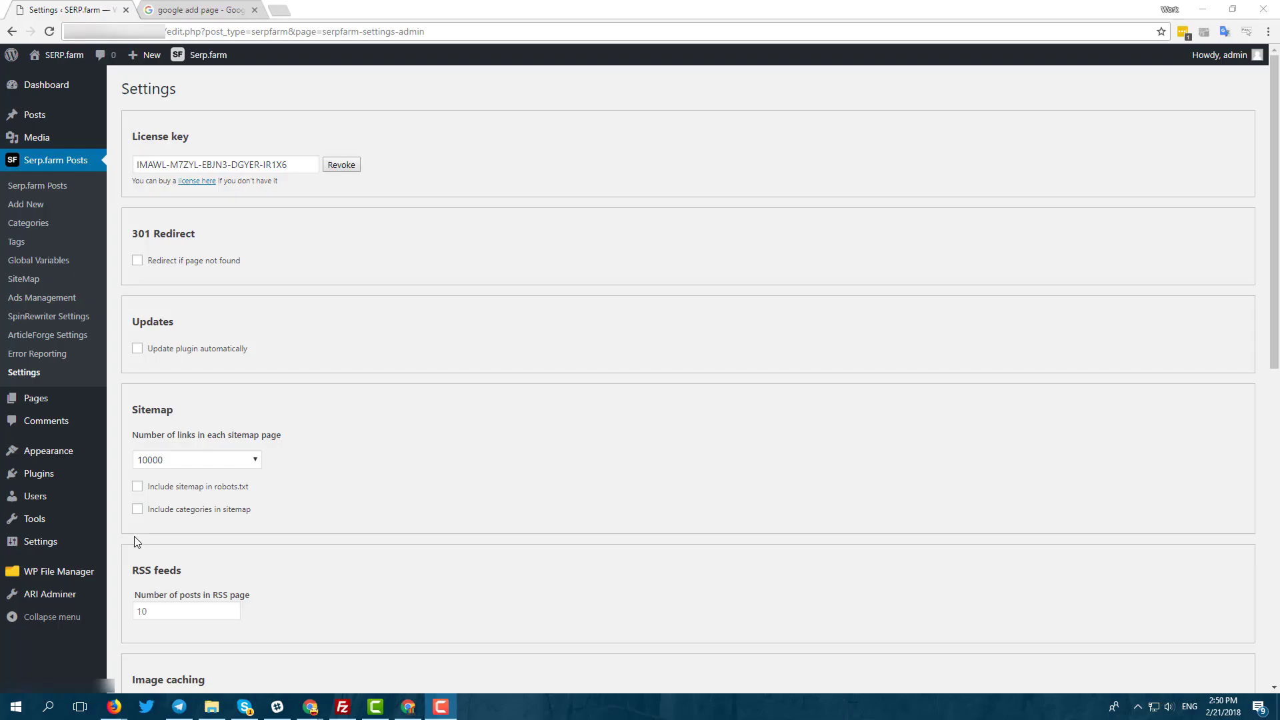
Save the sitemap settings with categories included and go to the SiteMap page
scroll("down", 3)
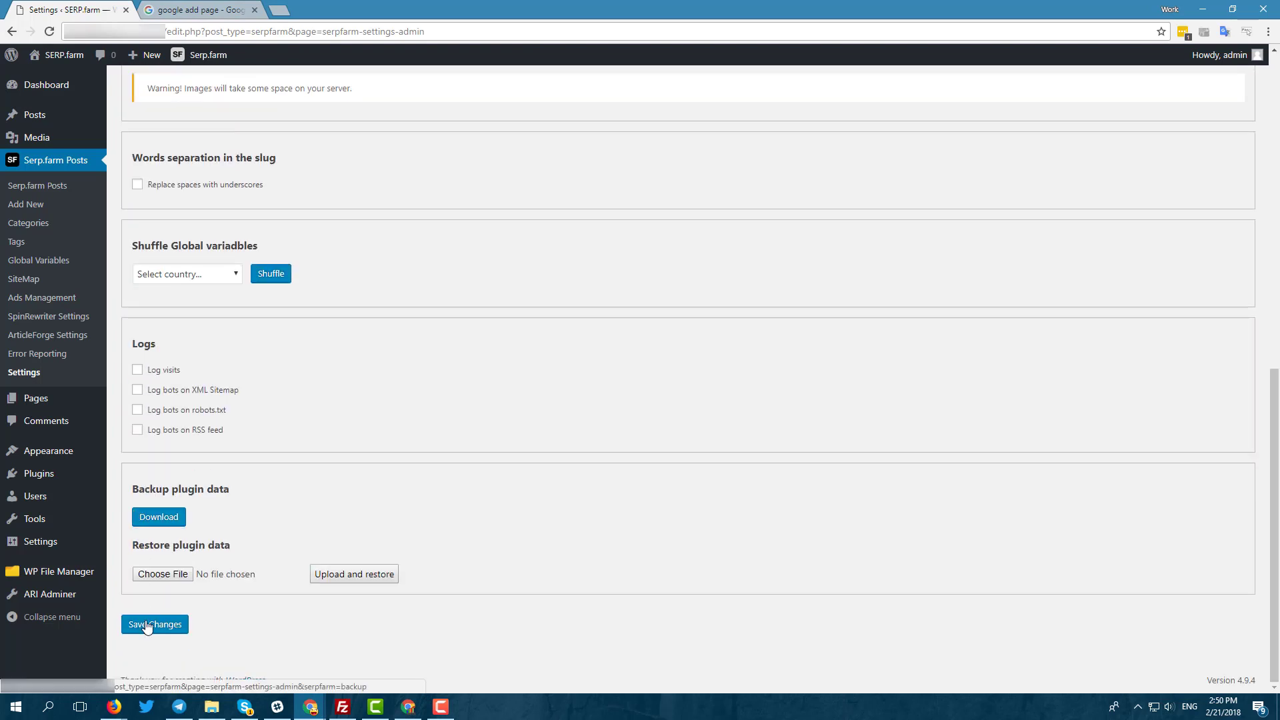
left_click(154, 624)
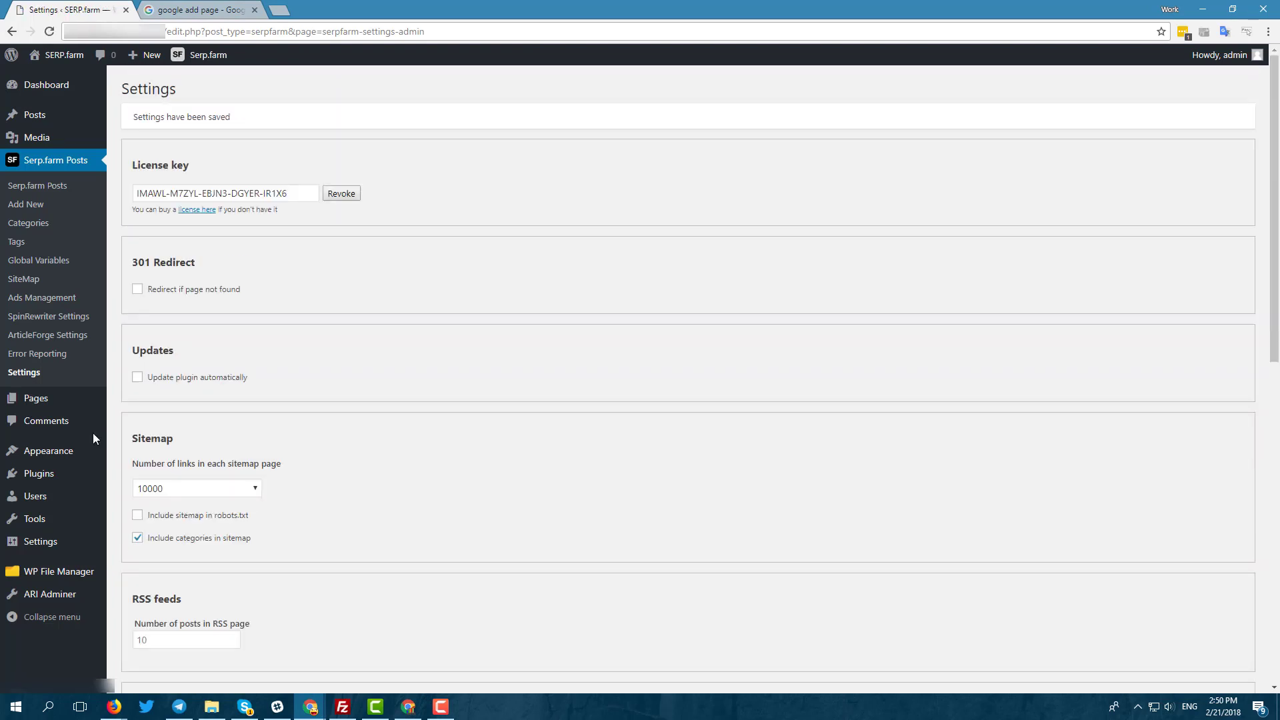
left_click(23, 279)
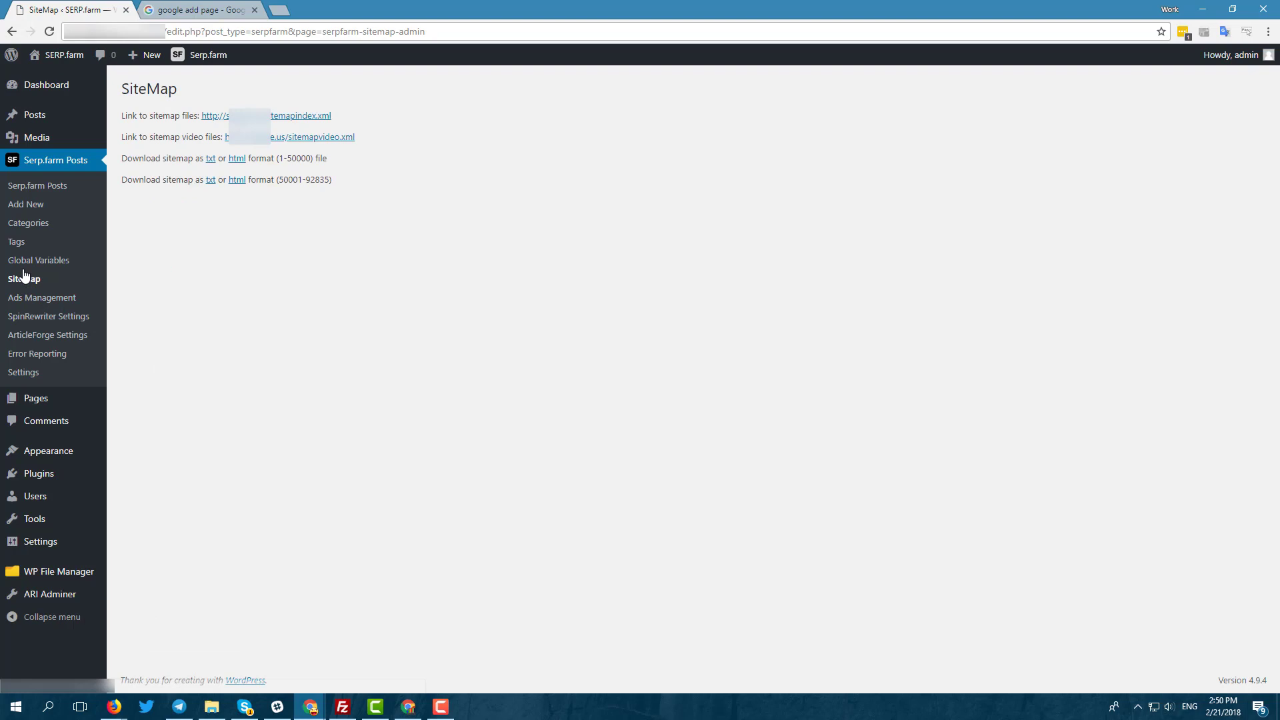
Copy the link address of category_SERP.farm category_part1.xml from the XML sitemap index
left_click(311, 115)
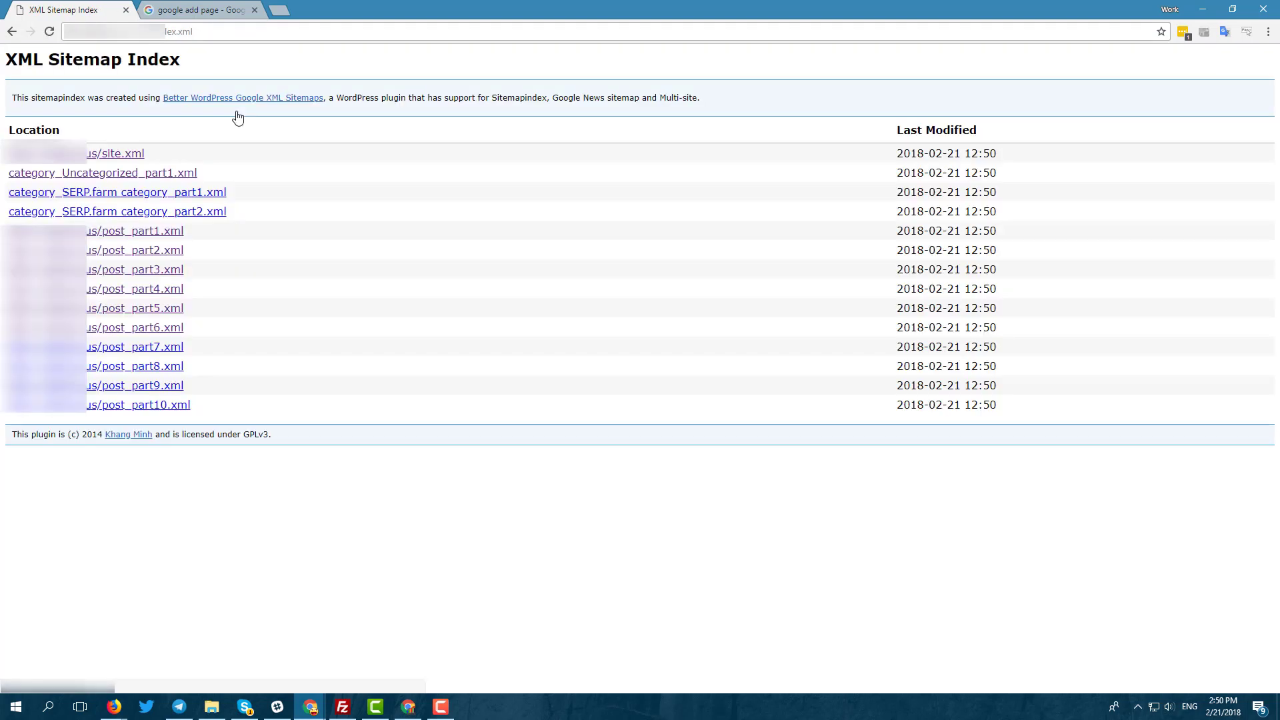
right_click(118, 192)
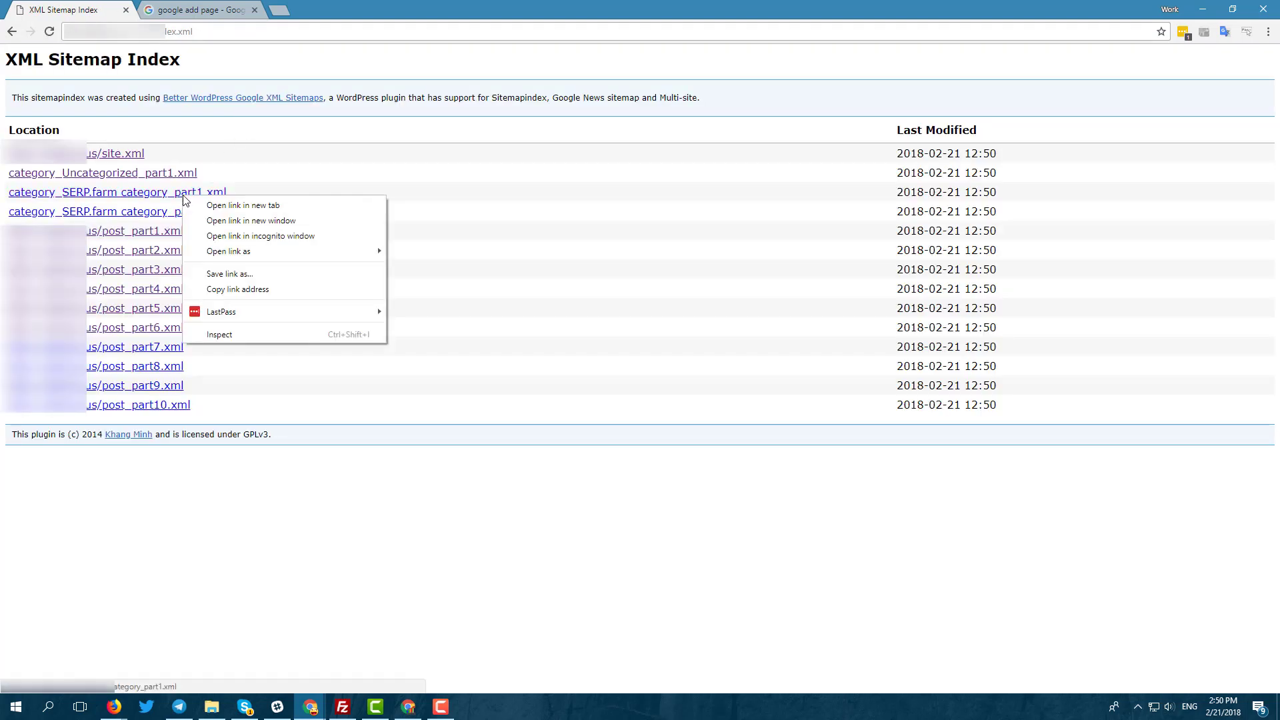
left_click(196, 10)
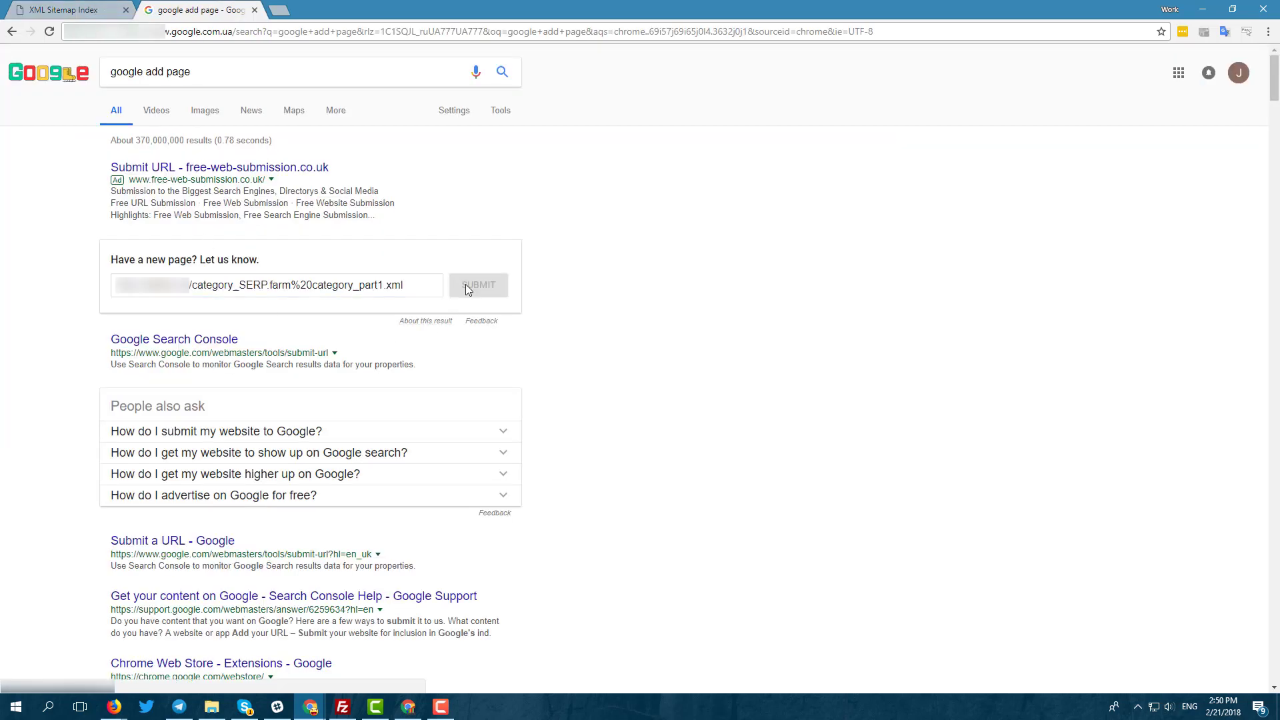
Submit the copied category sitemap URL to Google as a new page
left_click(65, 9)
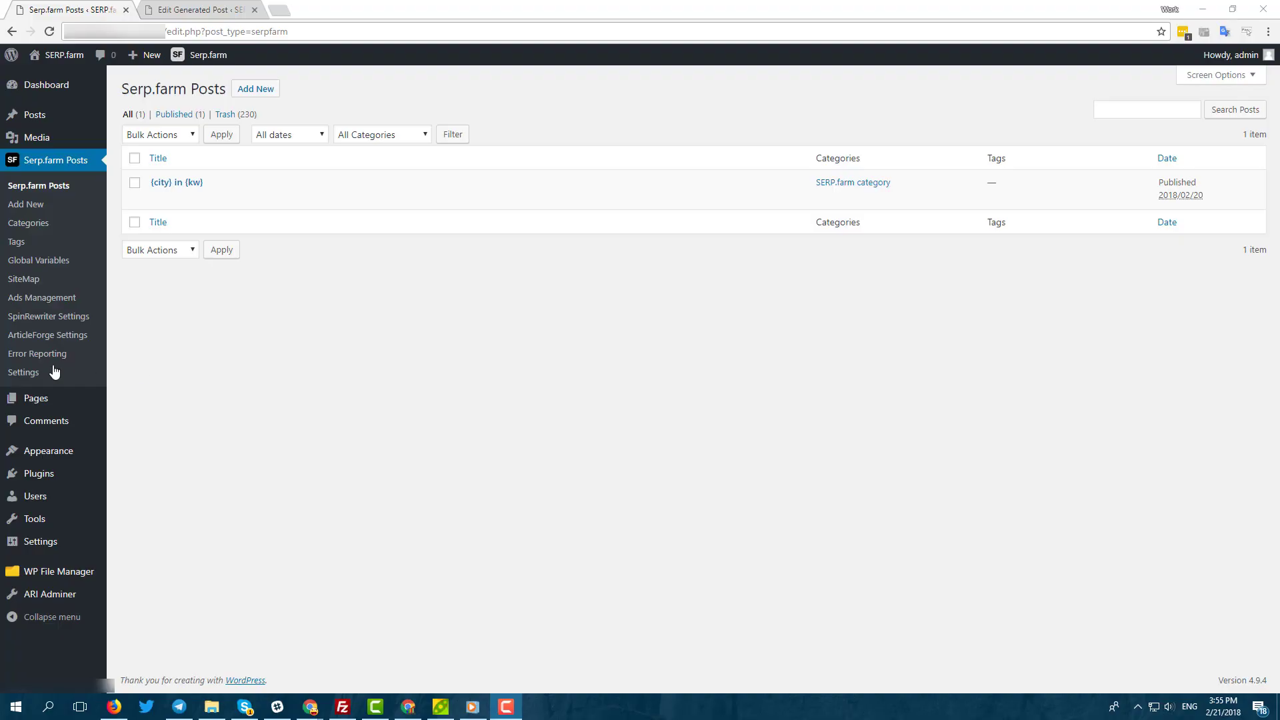
Save Add images to cache on the server, then insert the random image again
left_click(24, 372)
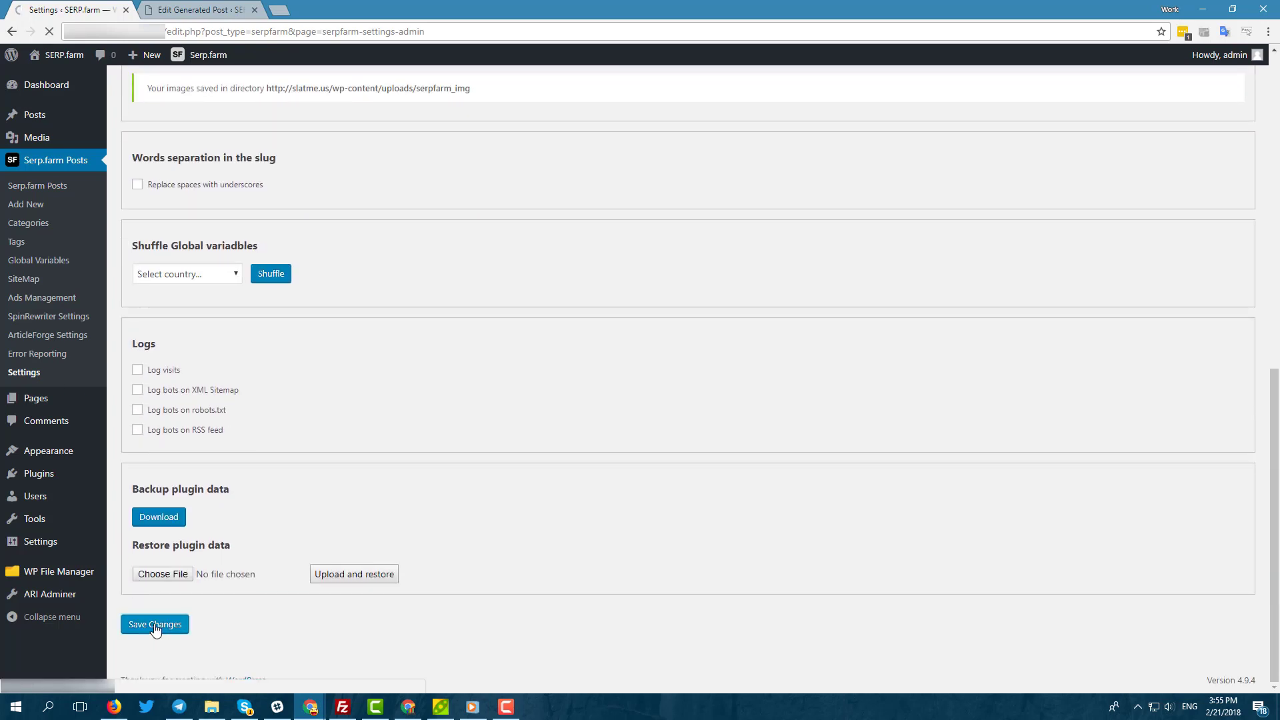
left_click(196, 9)
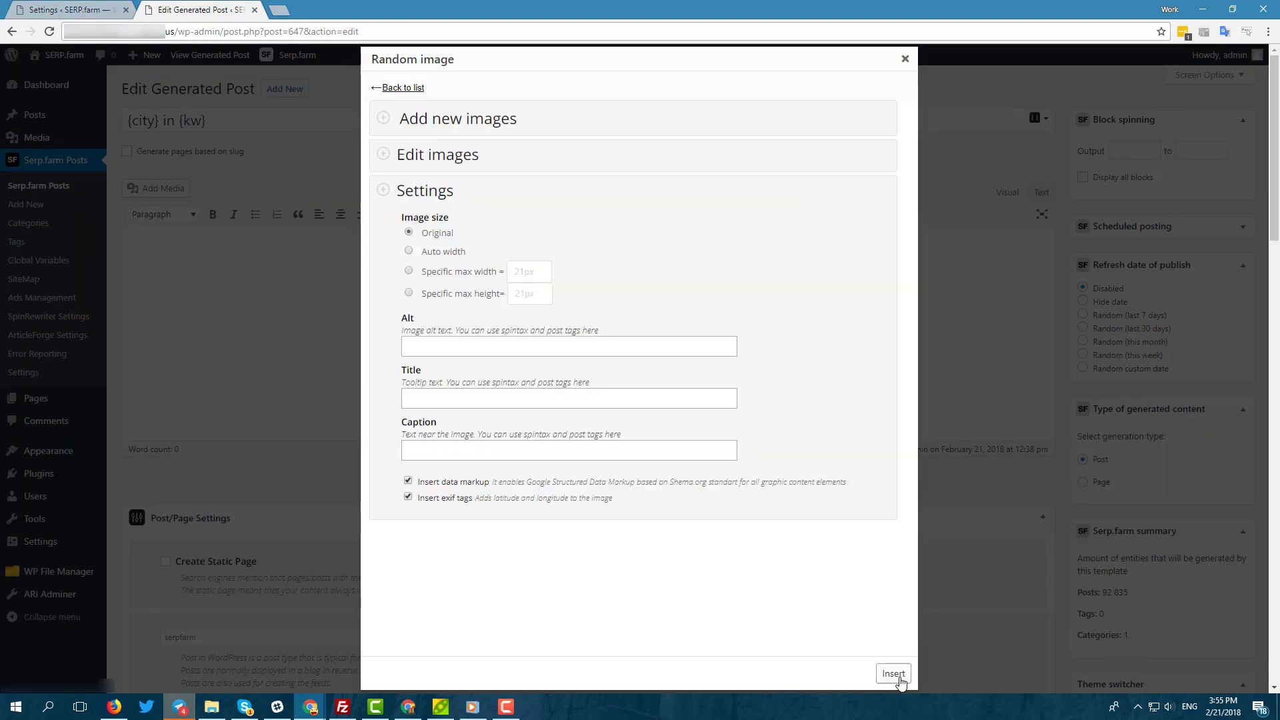
left_click(892, 674)
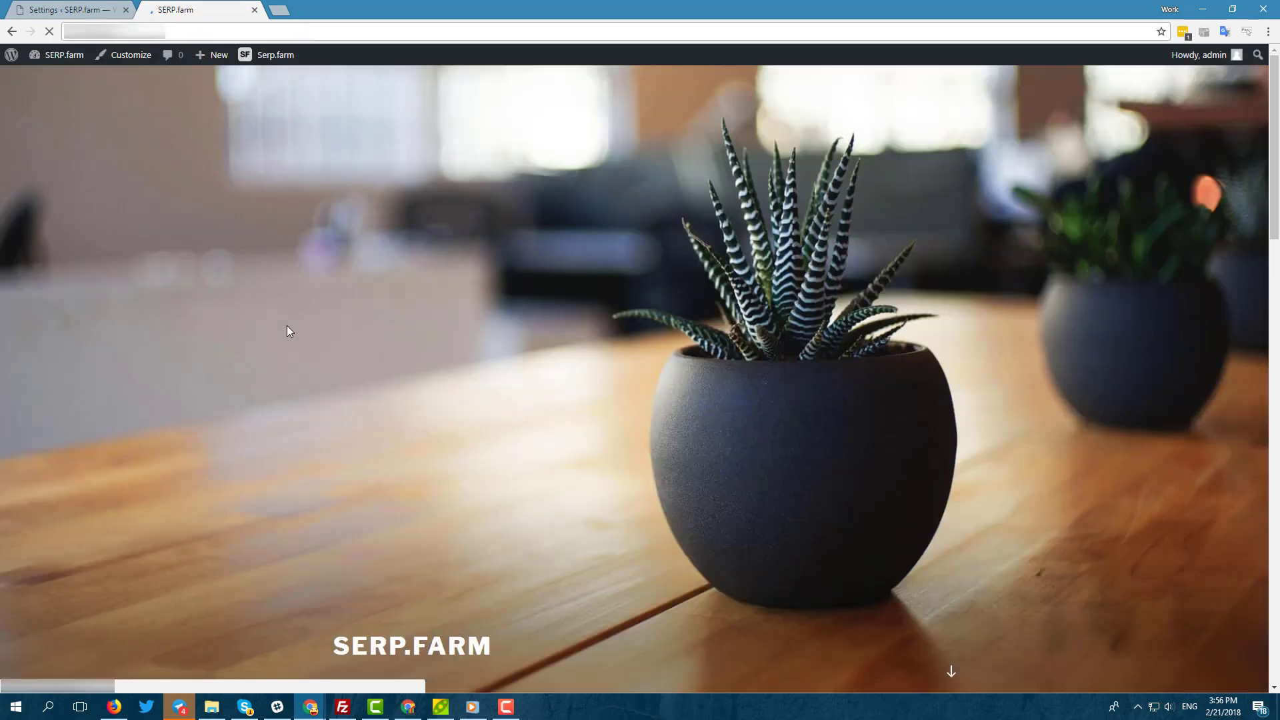
Go from the front page to the Oak Lawn in piano 1 post
scroll("down", 3)
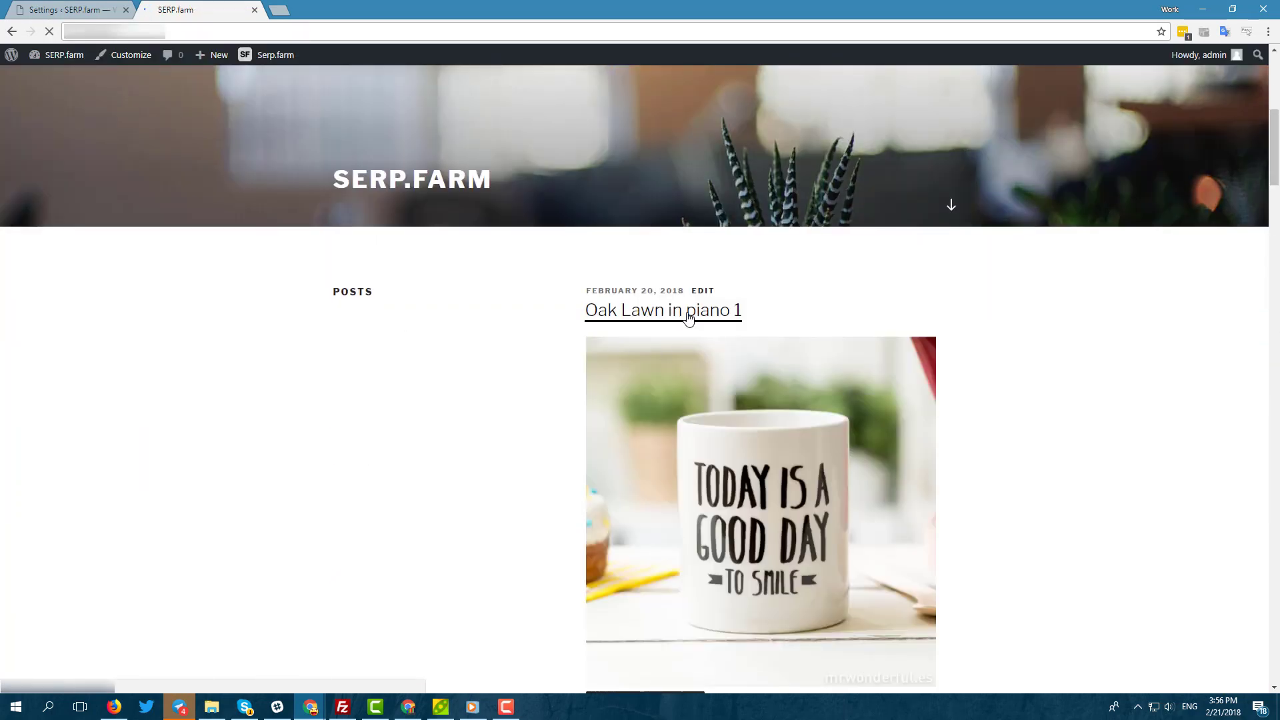
left_click(663, 310)
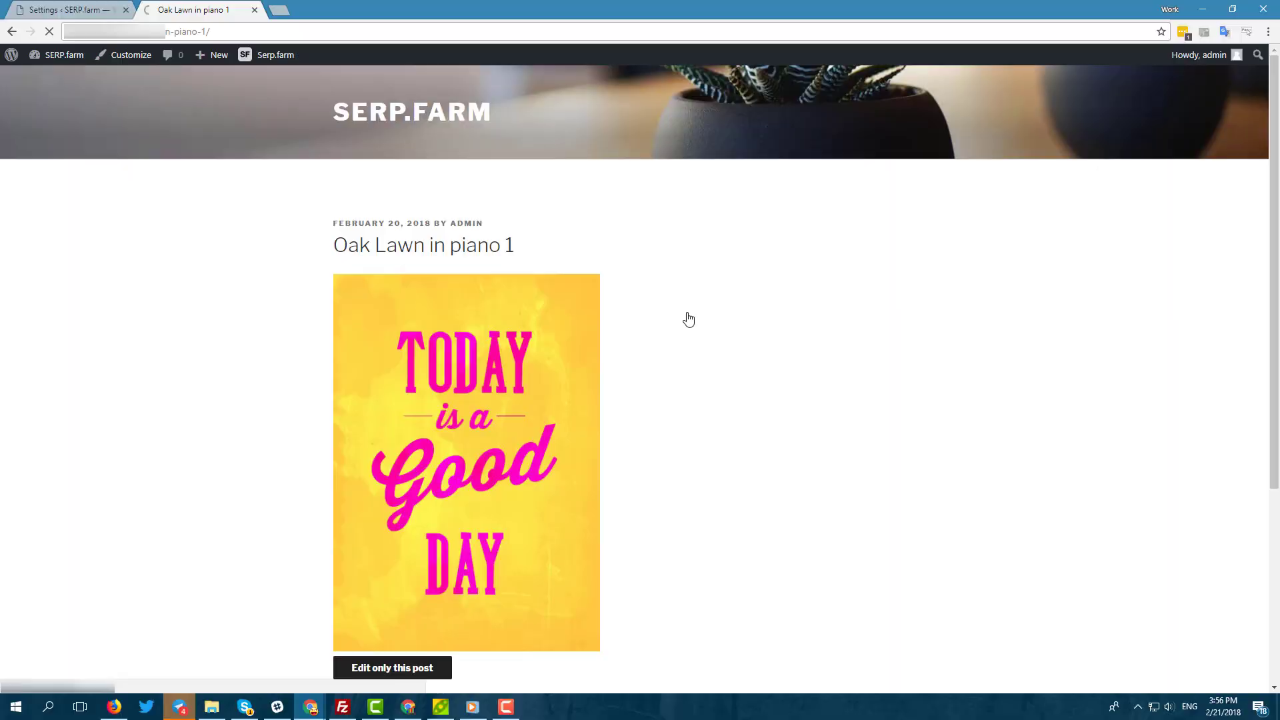